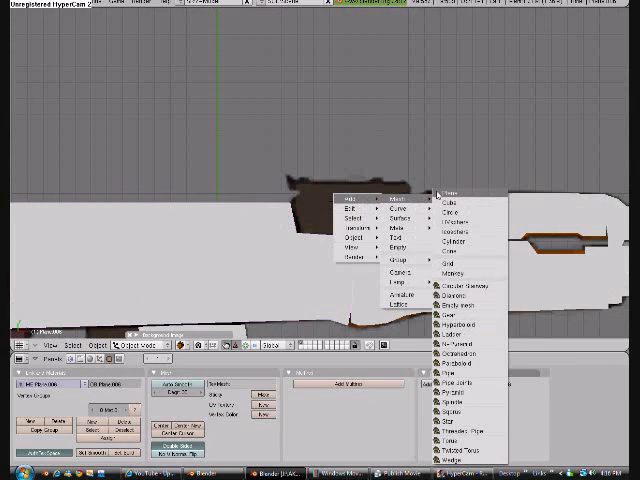
Create a new mesh from the Add menu to start tracing the rifle outline
left_click(452, 194)
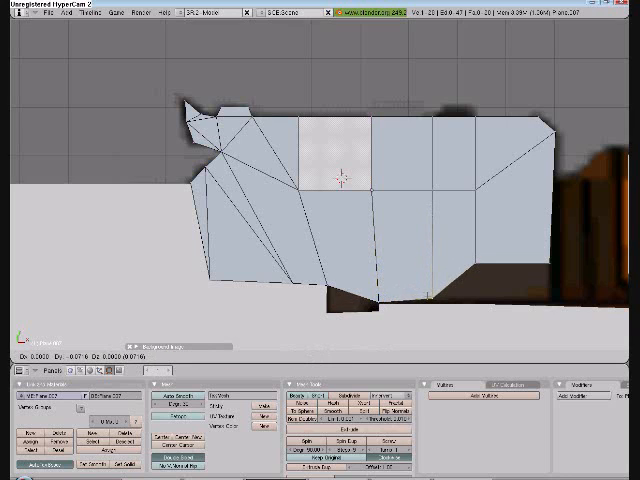
left_click(372, 304)
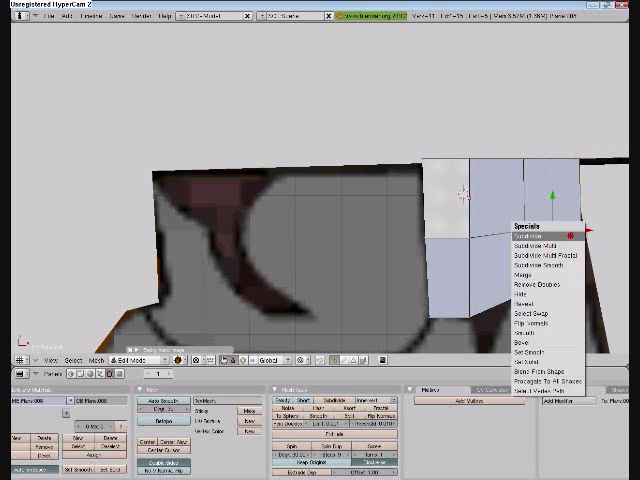
Extrude the lower edges downward into a face column along the dark curved section
left_click(526, 232)
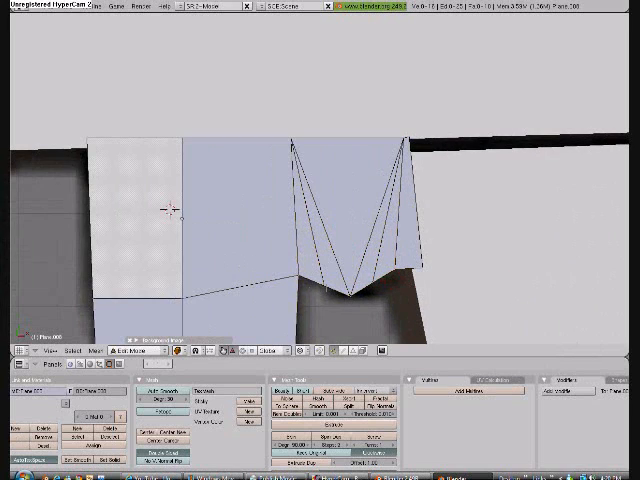
left_click(376, 304)
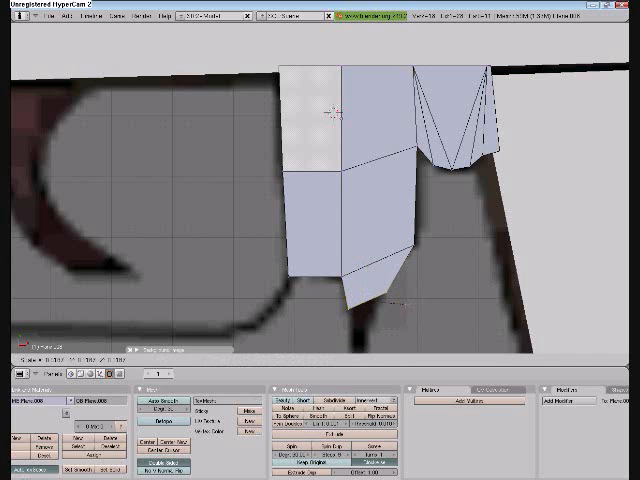
left_click(368, 298)
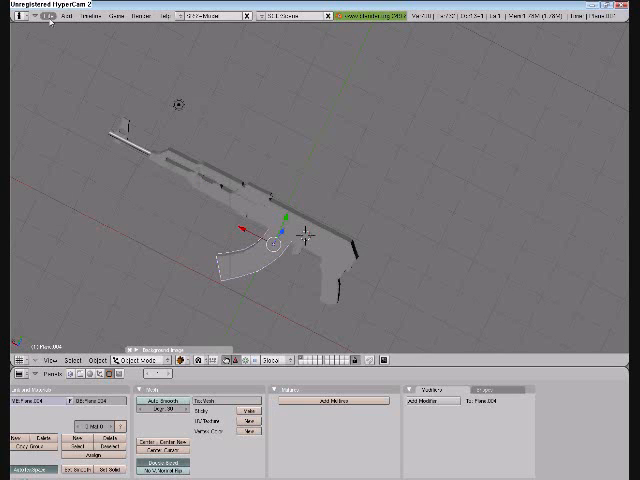
mouse_move(76, 72)
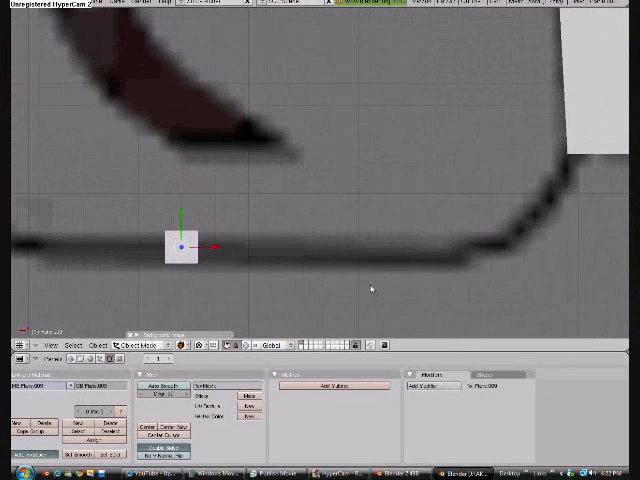
mouse_move(206, 216)
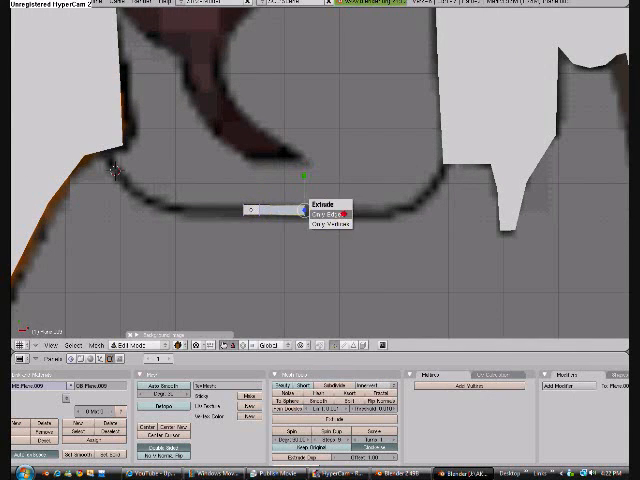
Extrude the trigger guard's end vertex as edges only along the reference curve
left_click(324, 212)
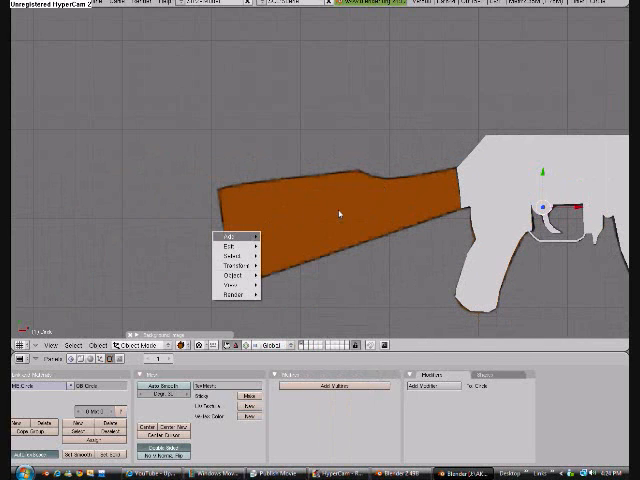
Adjust the brown stock mesh vertices to fit the reference stock shape
left_click(224, 236)
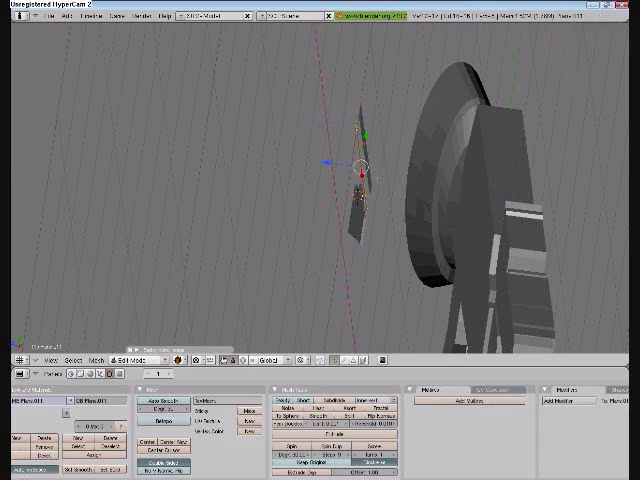
Place a thin new mesh as a side piece beside the rifle body
left_click(150, 360)
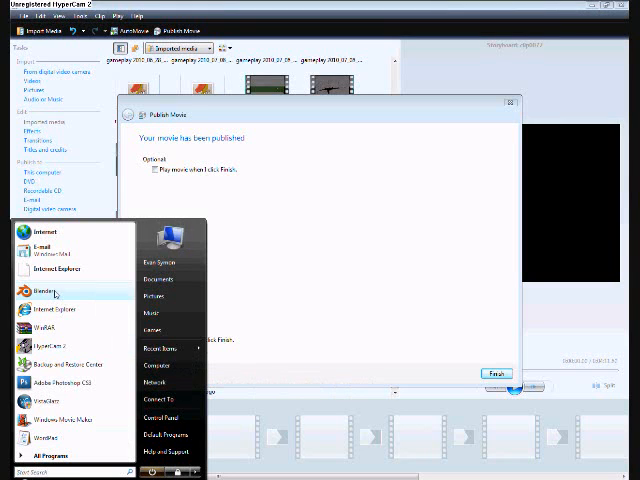
Launch Blender from the Start menu to a fresh default scene
left_click(44, 294)
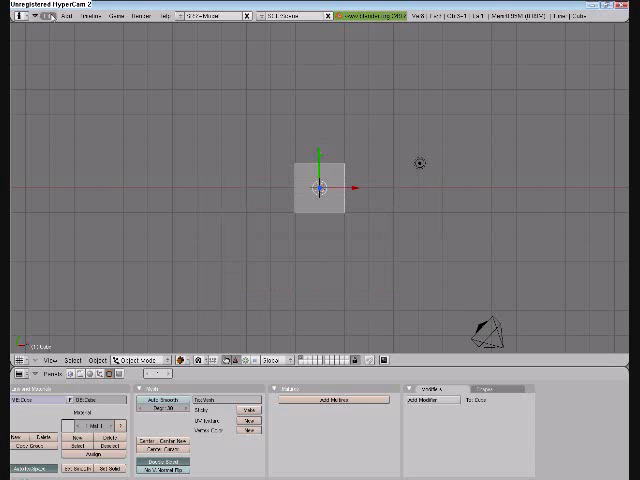